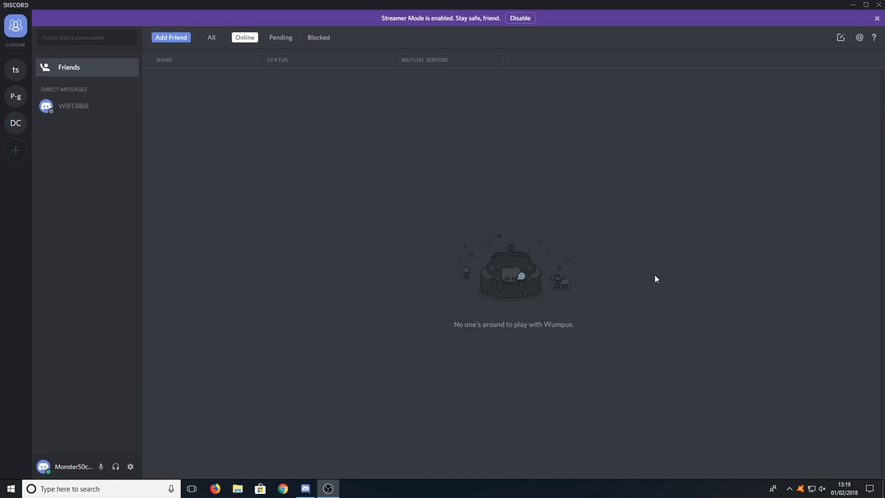
pyautogui.moveTo(423, 326)
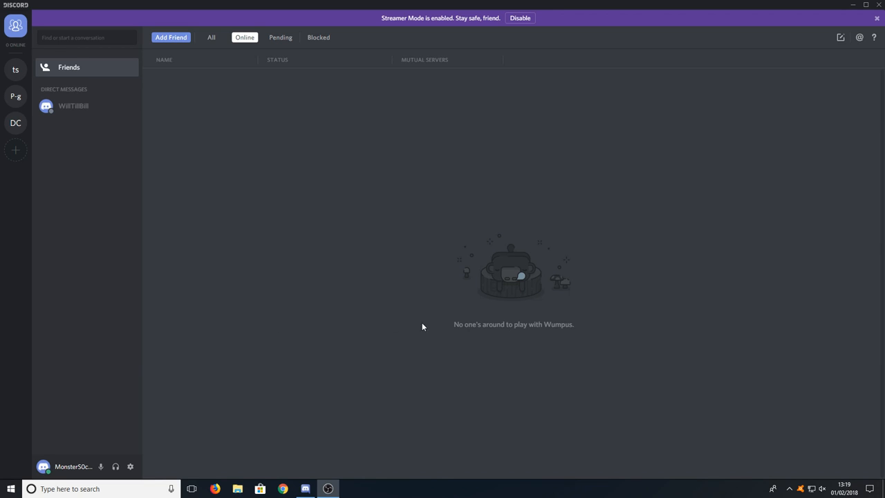
pyautogui.moveTo(191, 352)
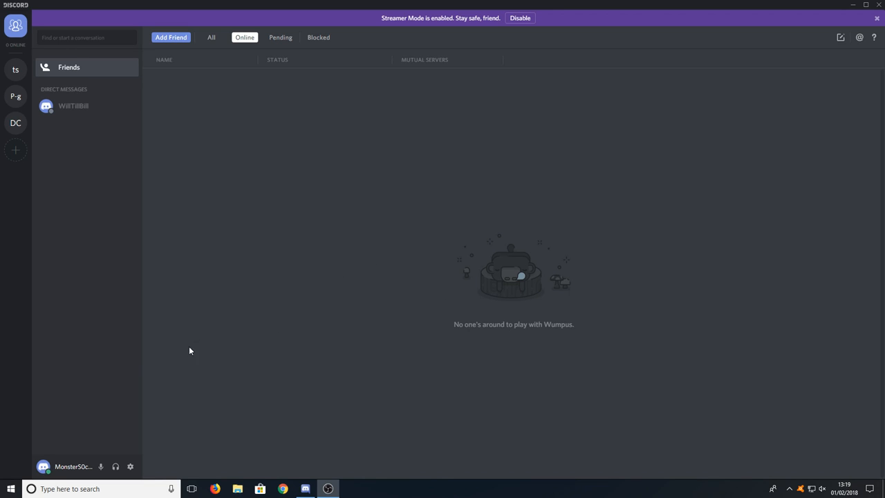
pyautogui.moveTo(130, 467)
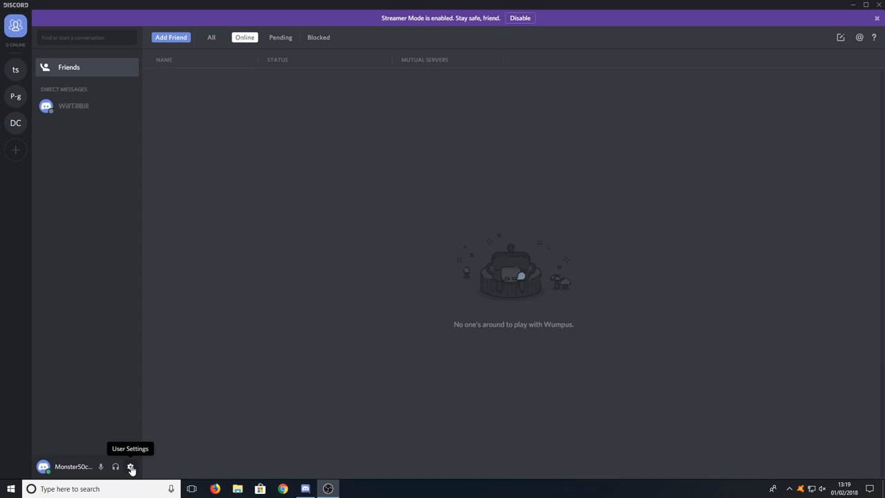
# Step: Reach the Overlay page of User Settings with the in-game overlay enabled
pyautogui.click(130, 466)
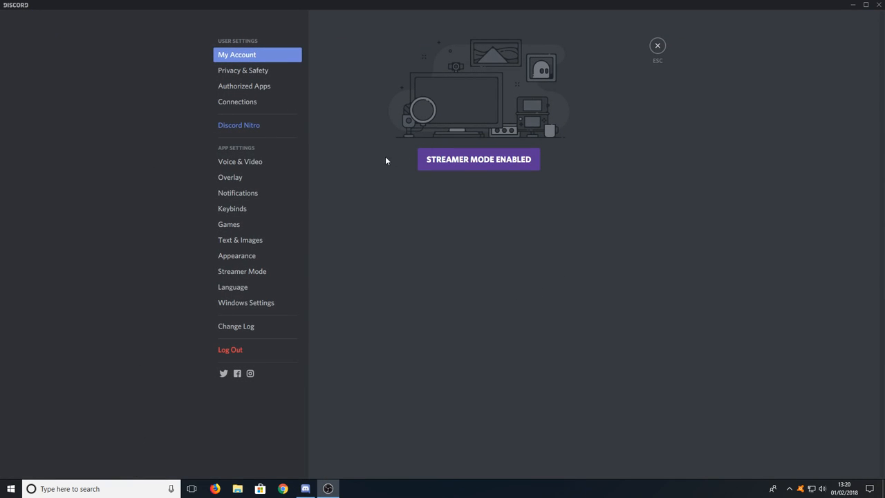
pyautogui.moveTo(240, 166)
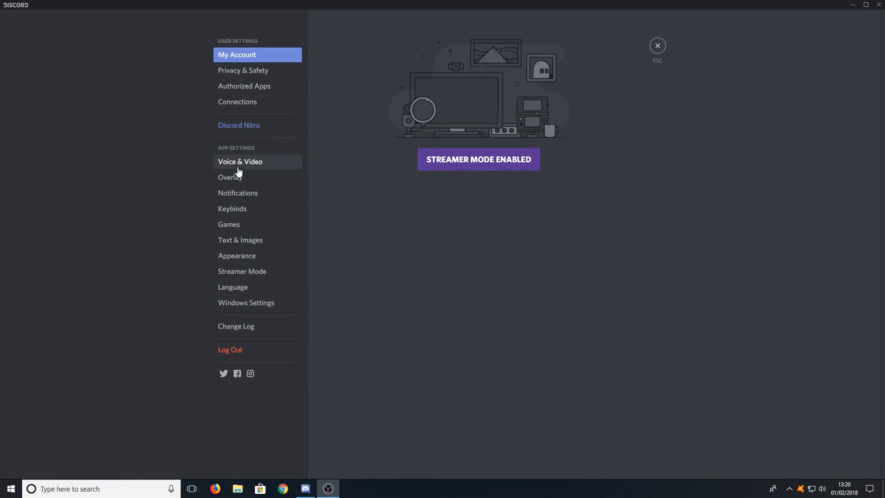
pyautogui.click(229, 177)
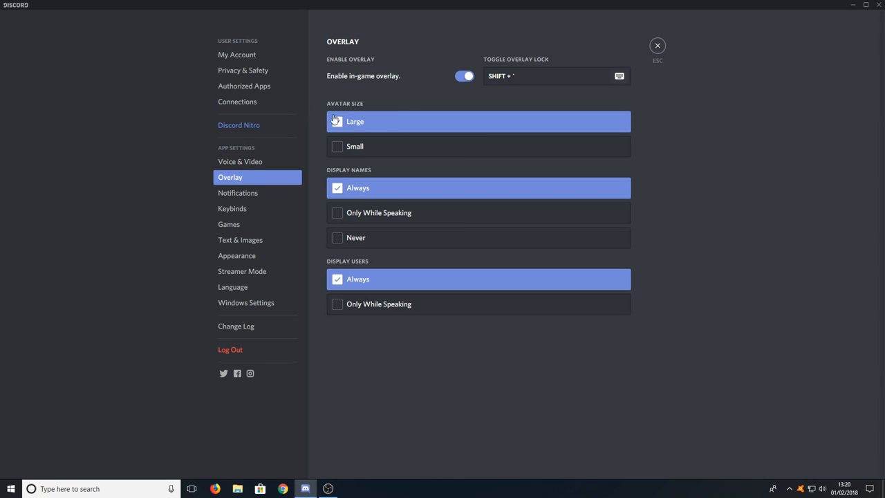
pyautogui.click(465, 76)
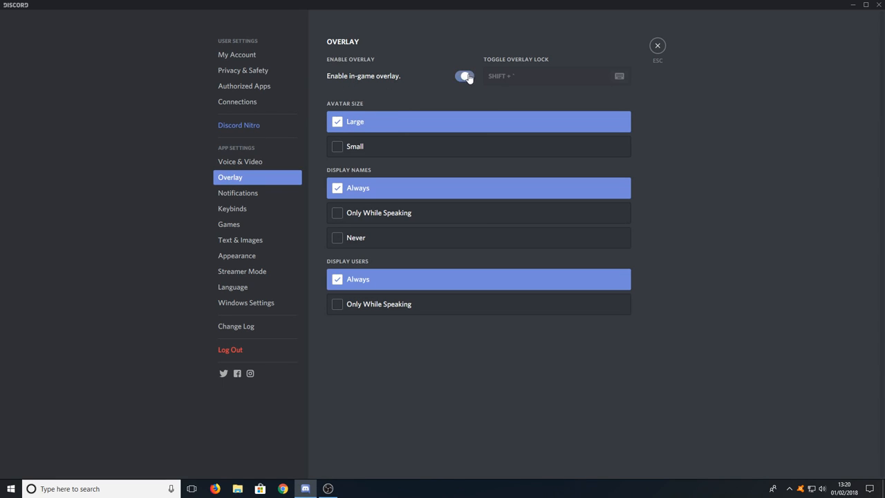
pyautogui.click(464, 76)
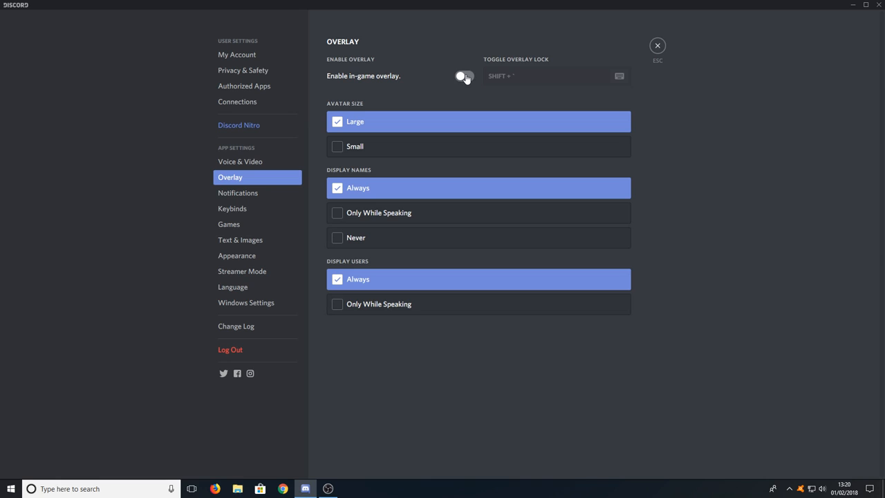
pyautogui.click(464, 76)
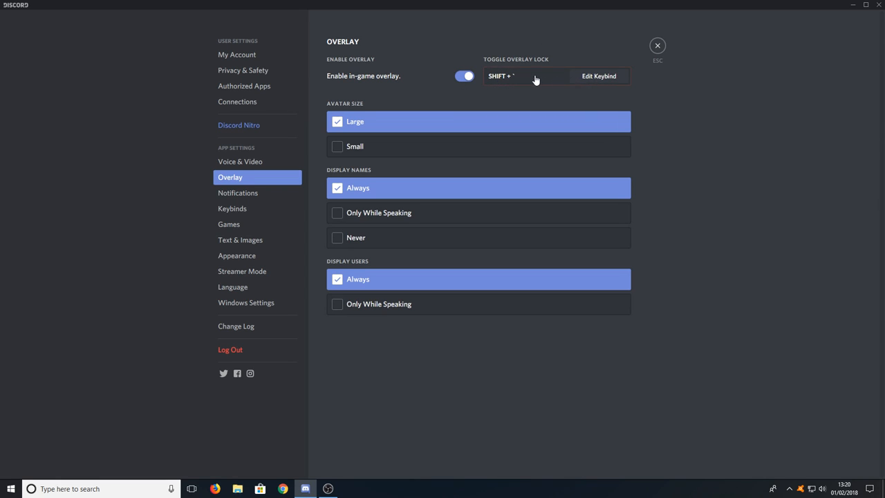
# Step: Re-record the Toggle Overlay Lock keybind as the single key M
pyautogui.click(599, 77)
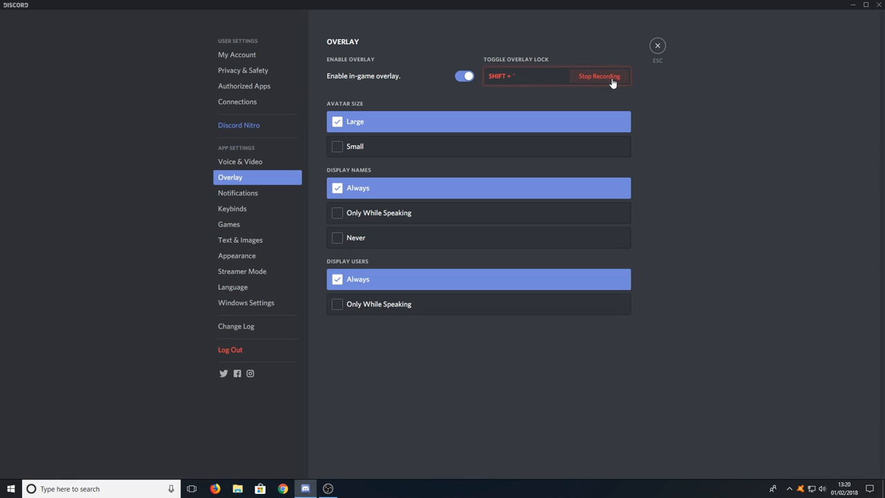
pyautogui.moveTo(648, 97)
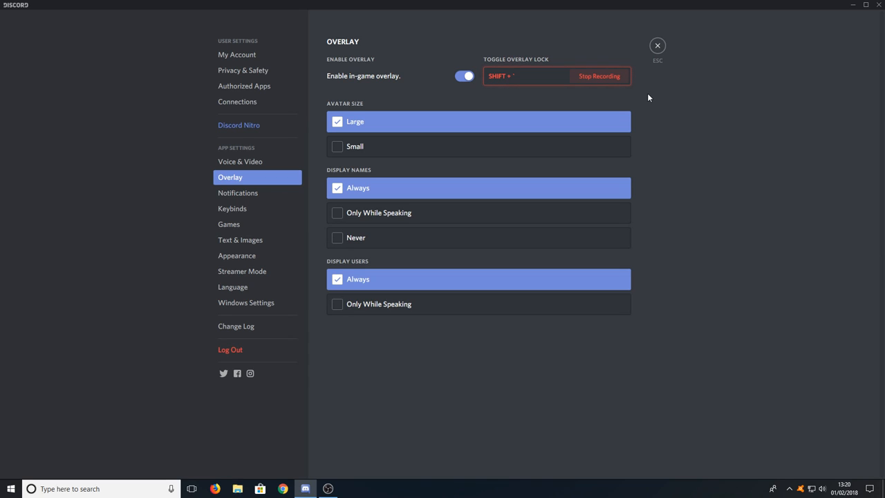
pyautogui.click(599, 76)
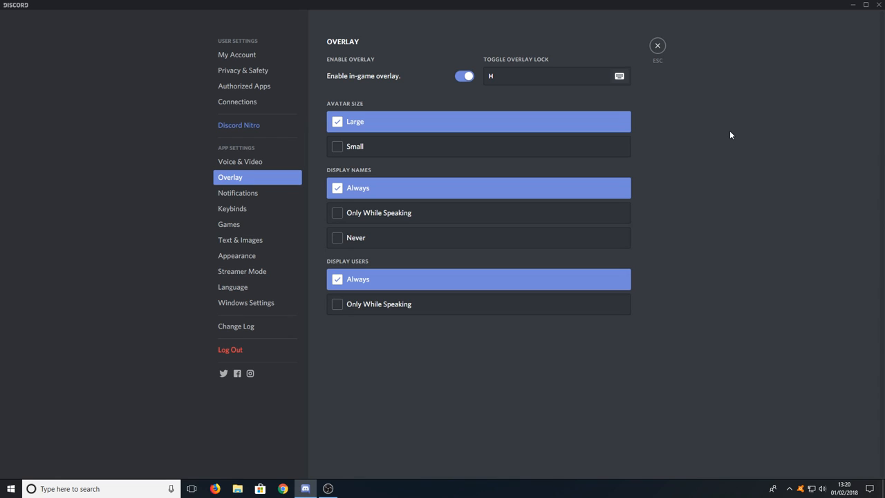
pyautogui.moveTo(362, 109)
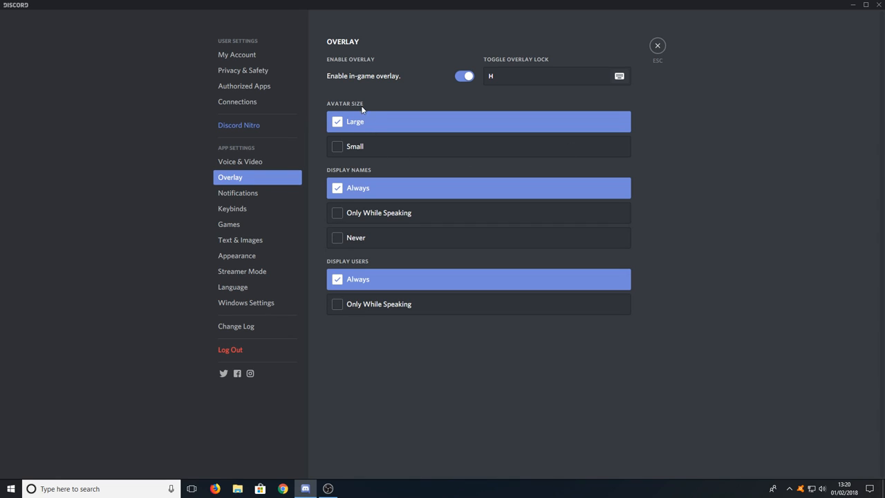
pyautogui.moveTo(379, 195)
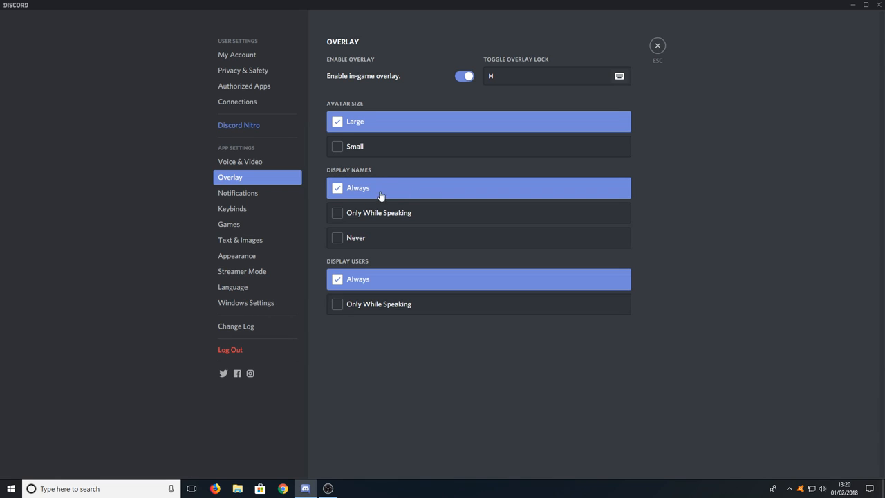
pyautogui.moveTo(462, 219)
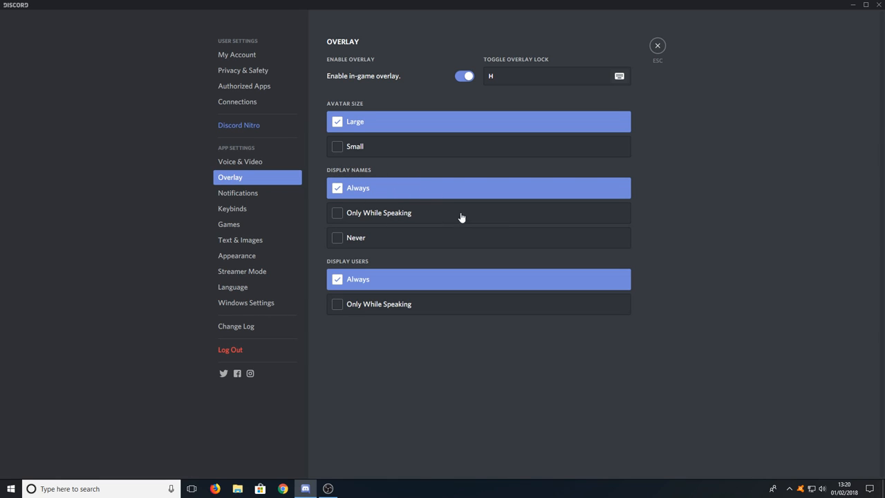
pyautogui.moveTo(384, 252)
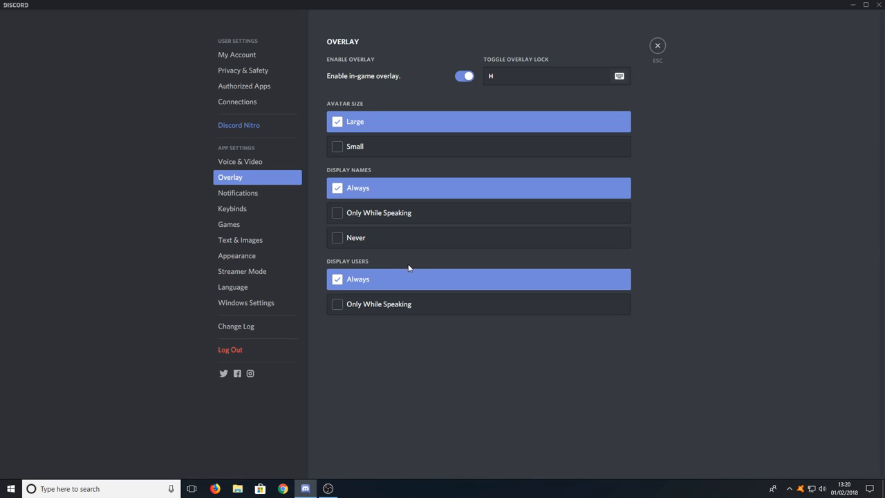
pyautogui.moveTo(425, 305)
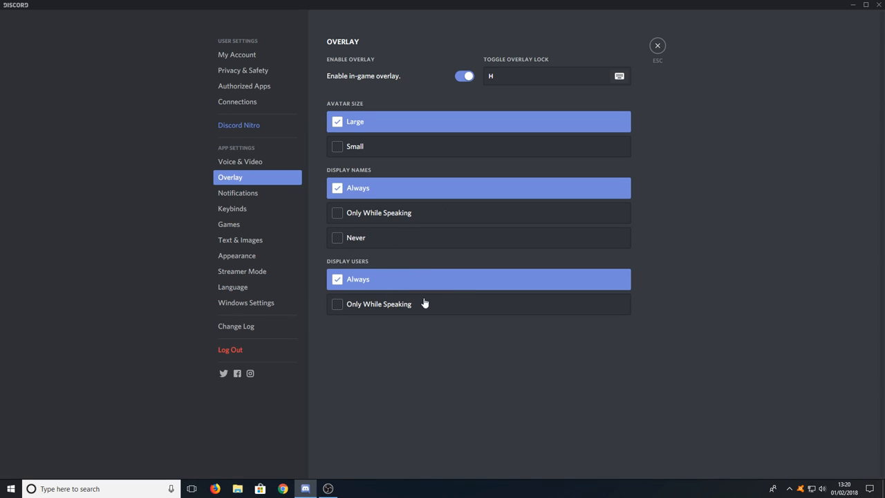
pyautogui.moveTo(445, 306)
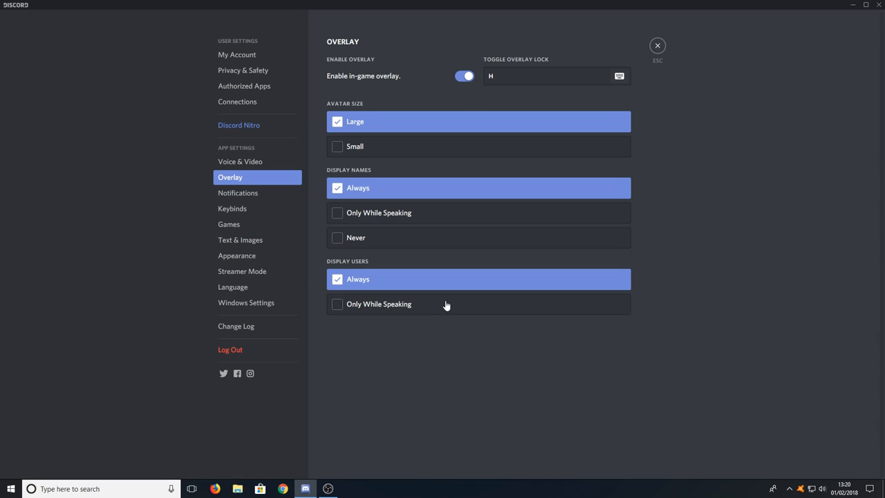
pyautogui.moveTo(714, 274)
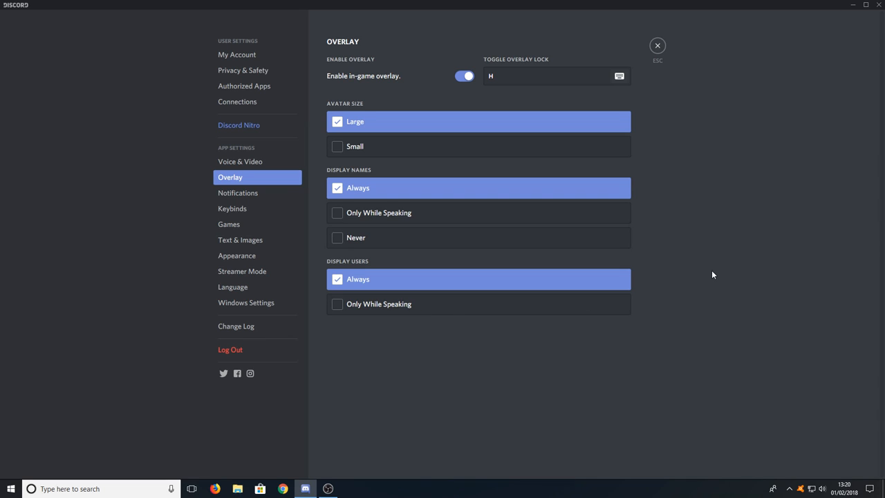